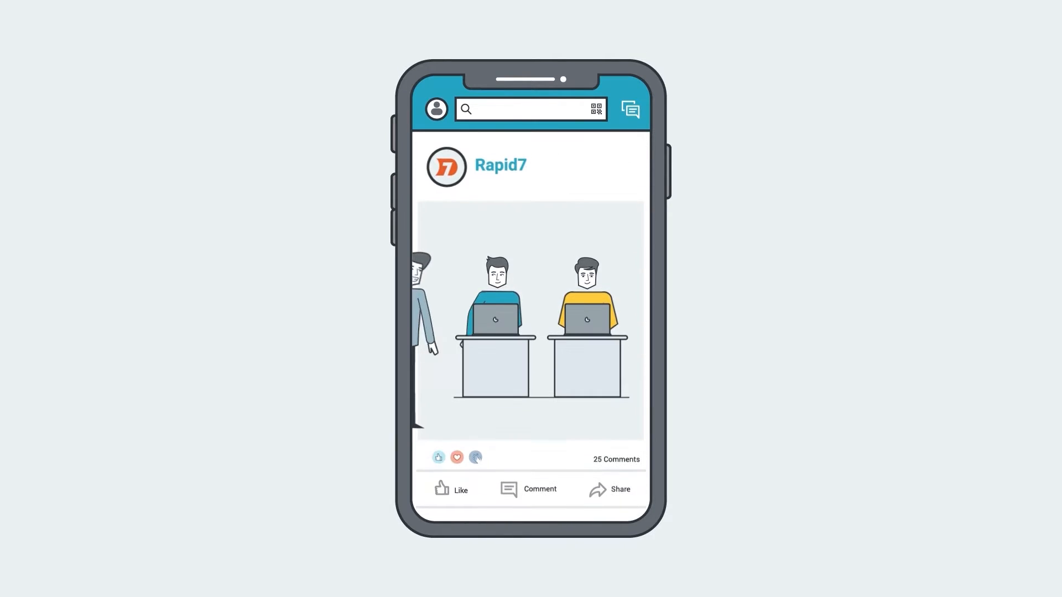
{"action": "scroll", "scroll_direction": "down", "scroll_amount": 3}
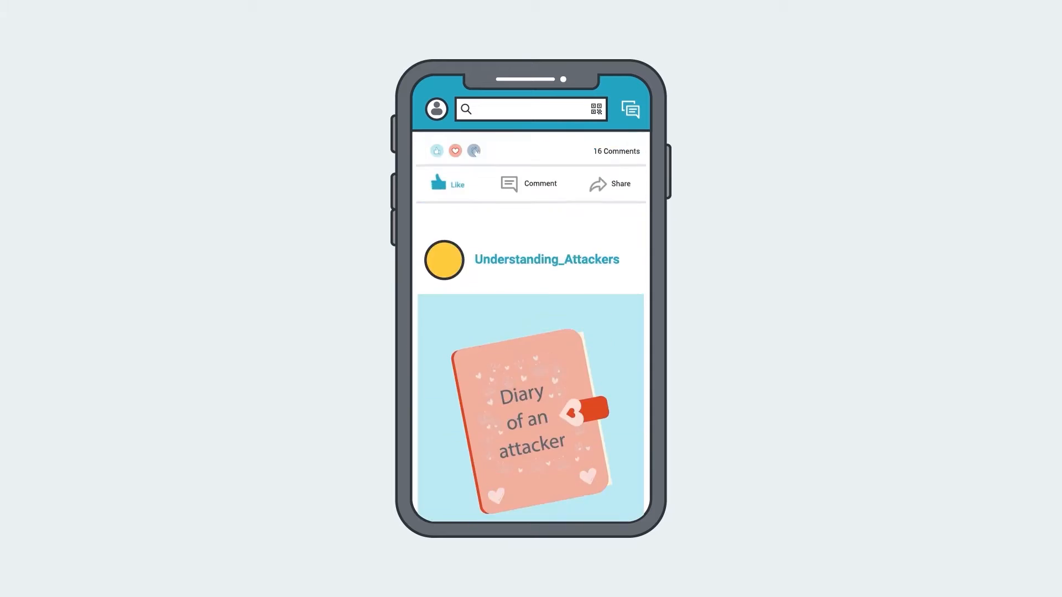